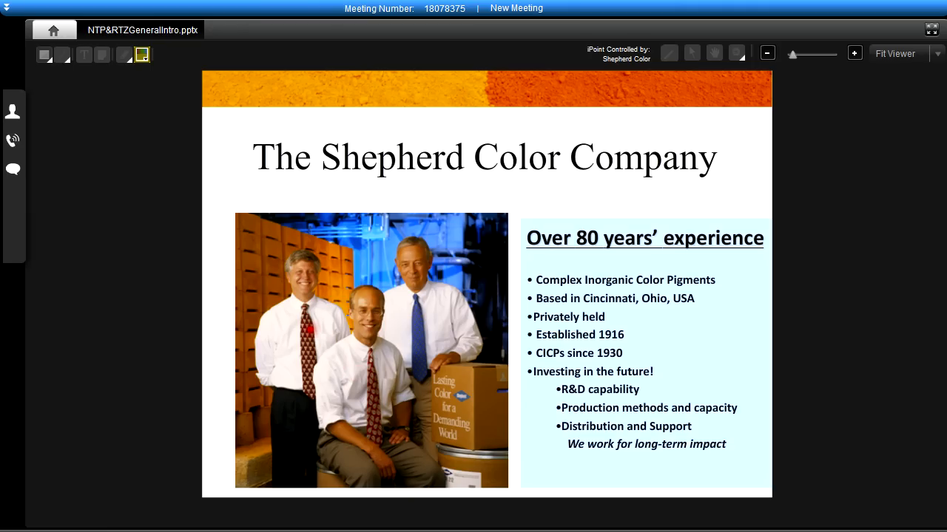
# - Advance to the 'New and Improved' slide comparing NTP Yellow and RTZ Orange
pyautogui.click(417, 329)
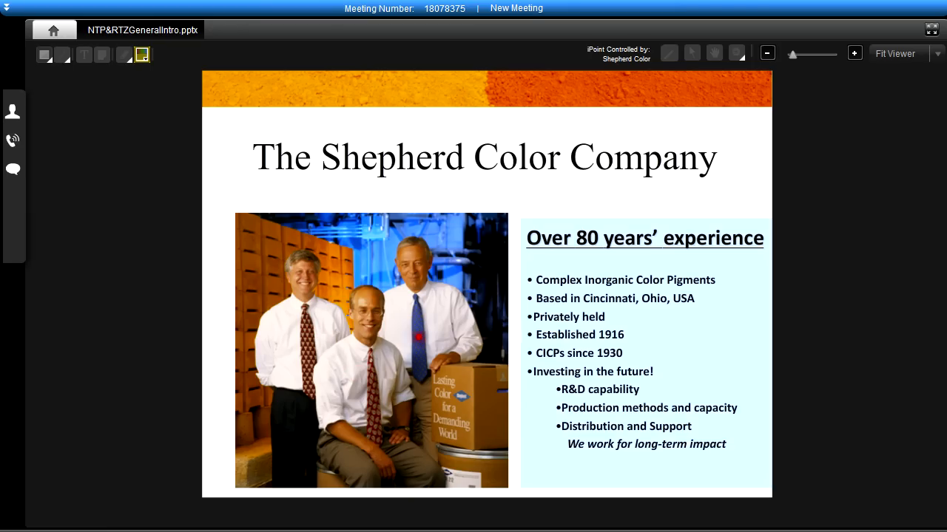
pyautogui.moveTo(520, 335)
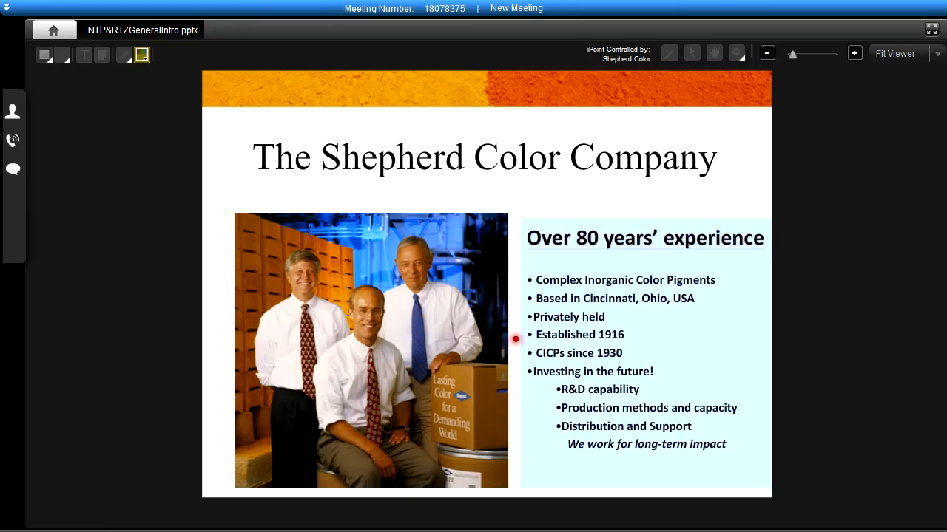
pyautogui.moveTo(519, 352)
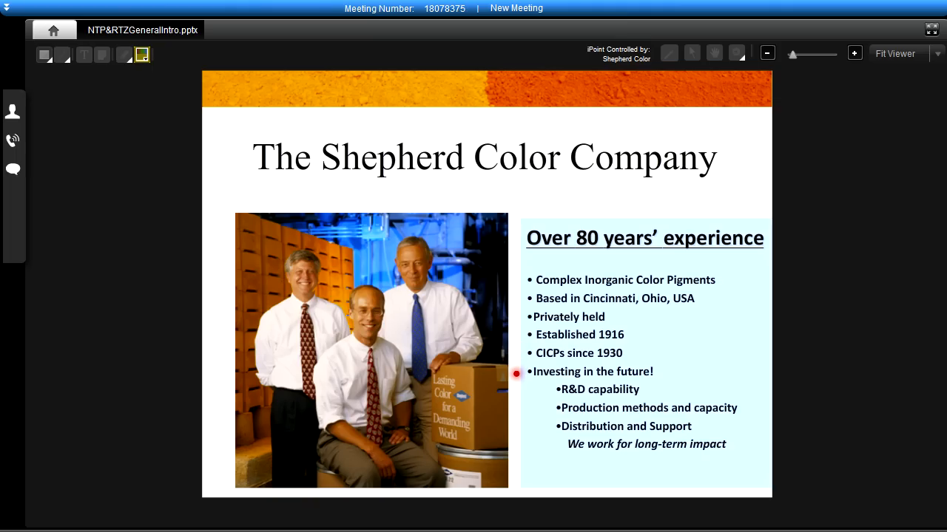
pyautogui.moveTo(544, 389)
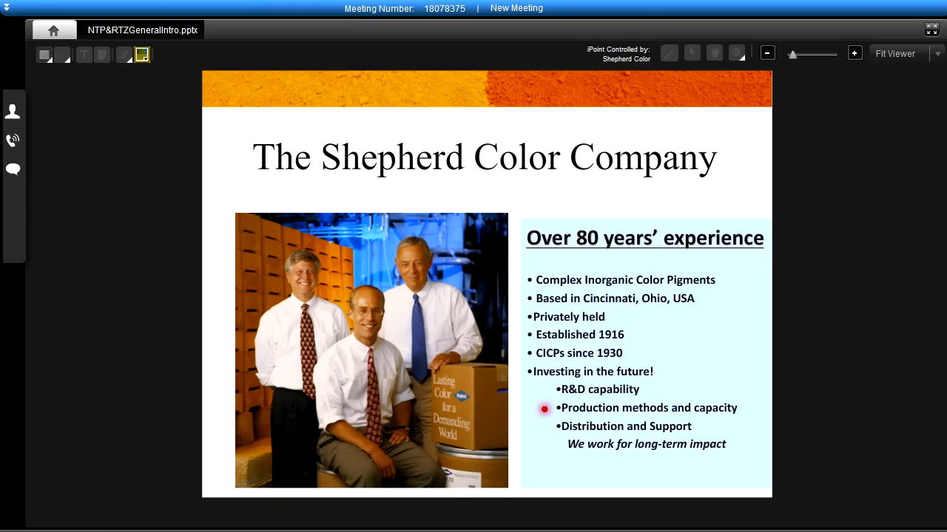
pyautogui.moveTo(545, 428)
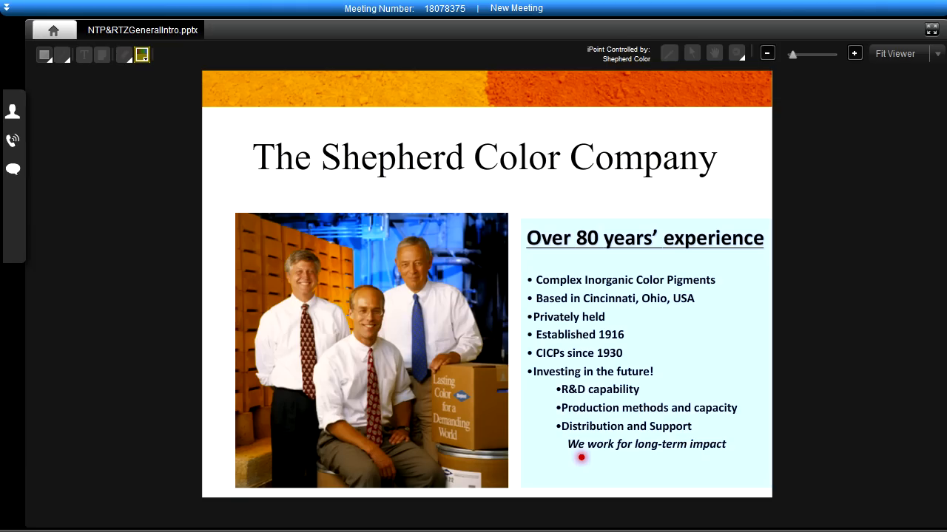
pyautogui.moveTo(694, 463)
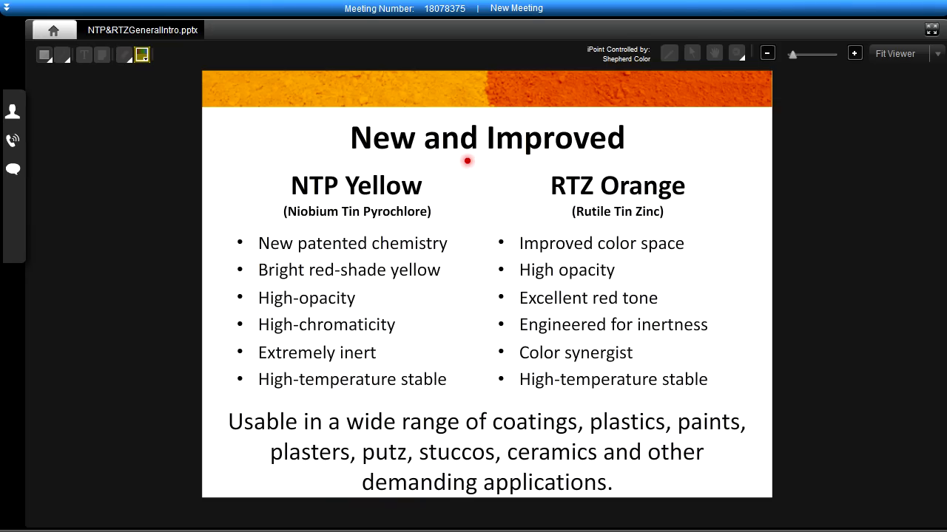
pyautogui.moveTo(364, 202)
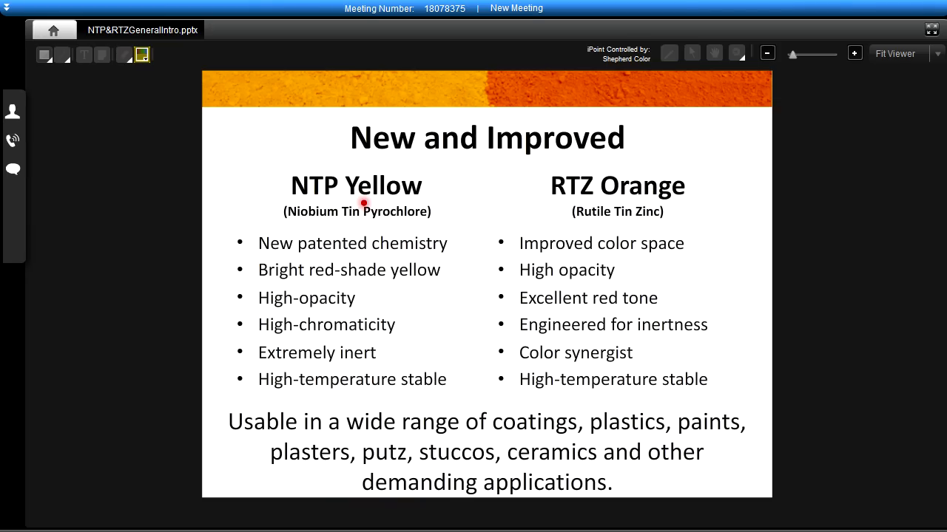
pyautogui.moveTo(381, 226)
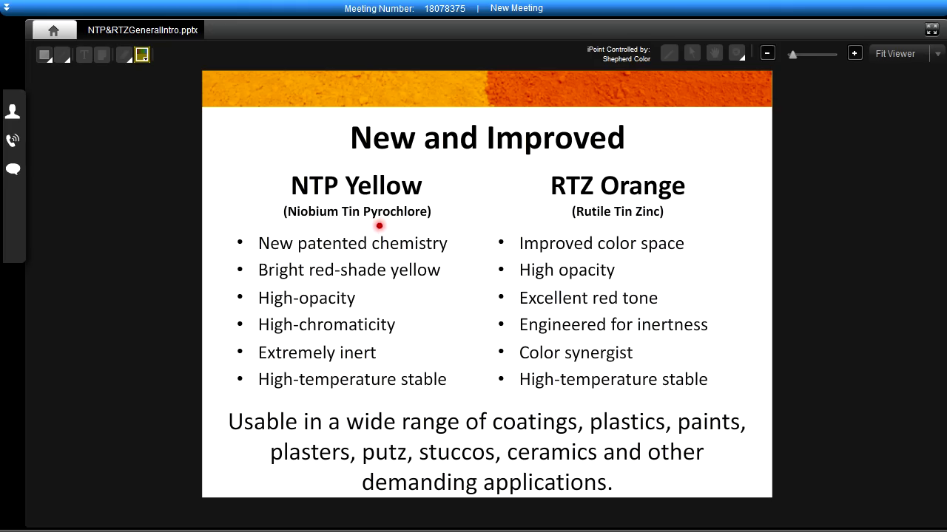
pyautogui.moveTo(559, 212)
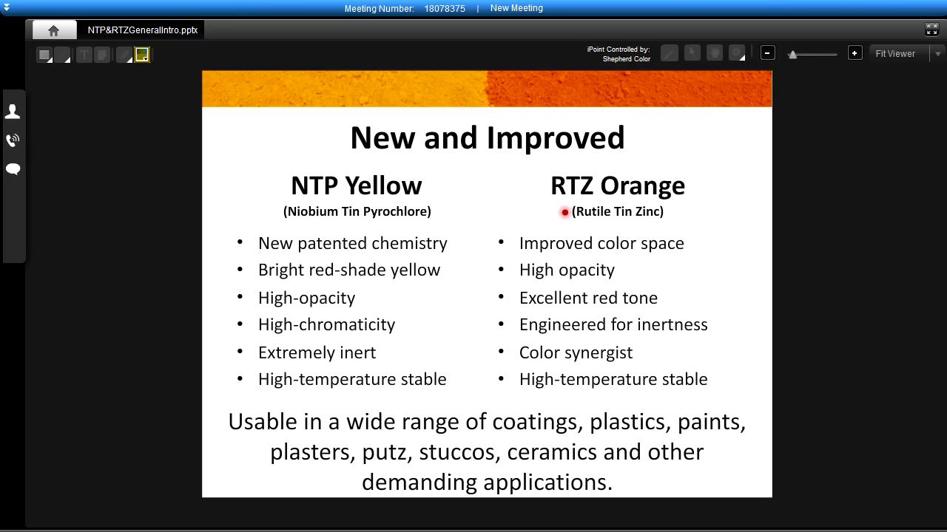
pyautogui.moveTo(605, 225)
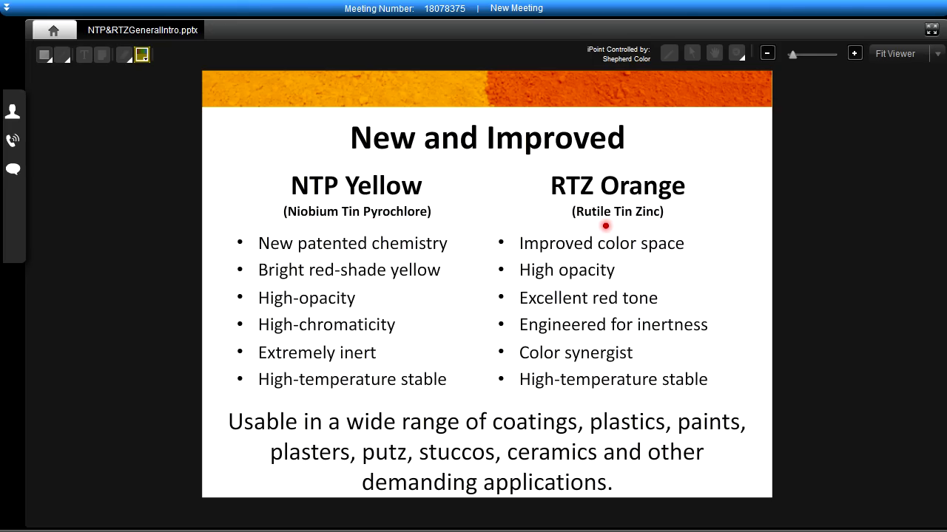
pyautogui.moveTo(483, 213)
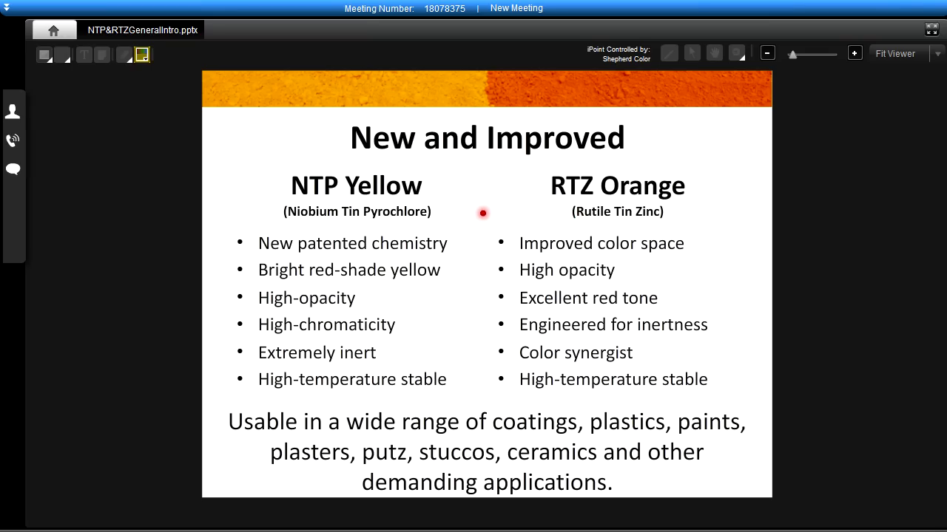
pyautogui.moveTo(221, 244)
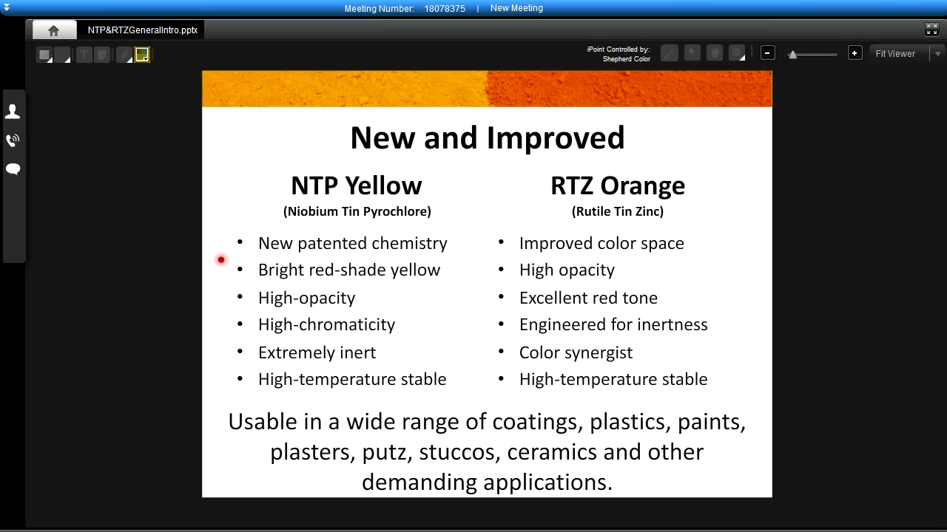
pyautogui.moveTo(225, 273)
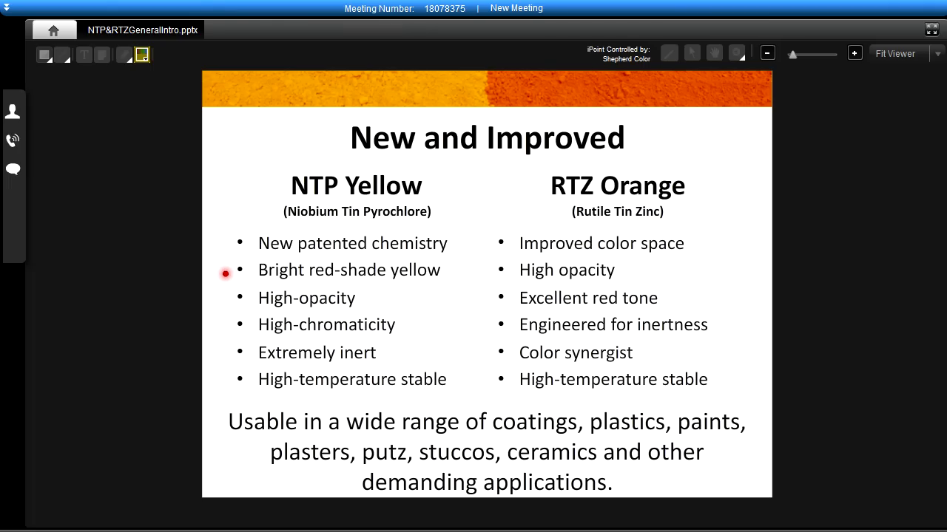
pyautogui.moveTo(225, 304)
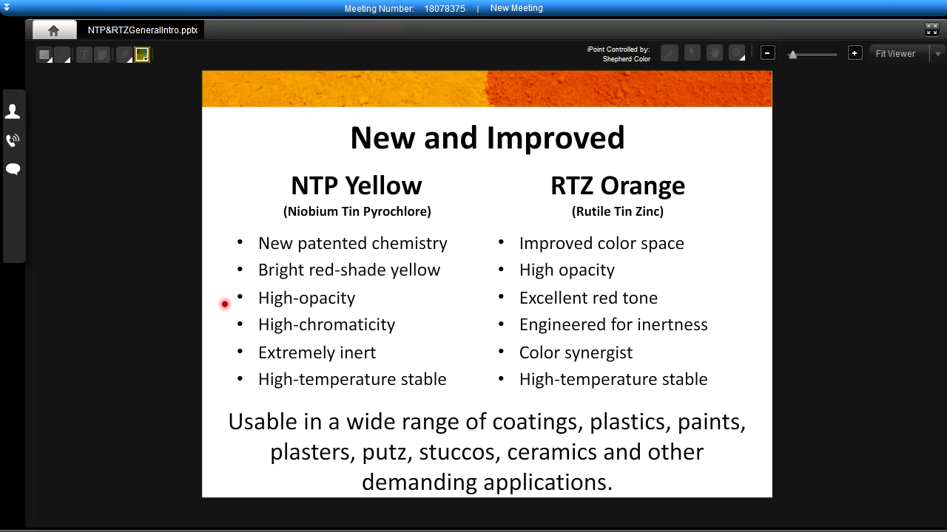
pyautogui.moveTo(225, 324)
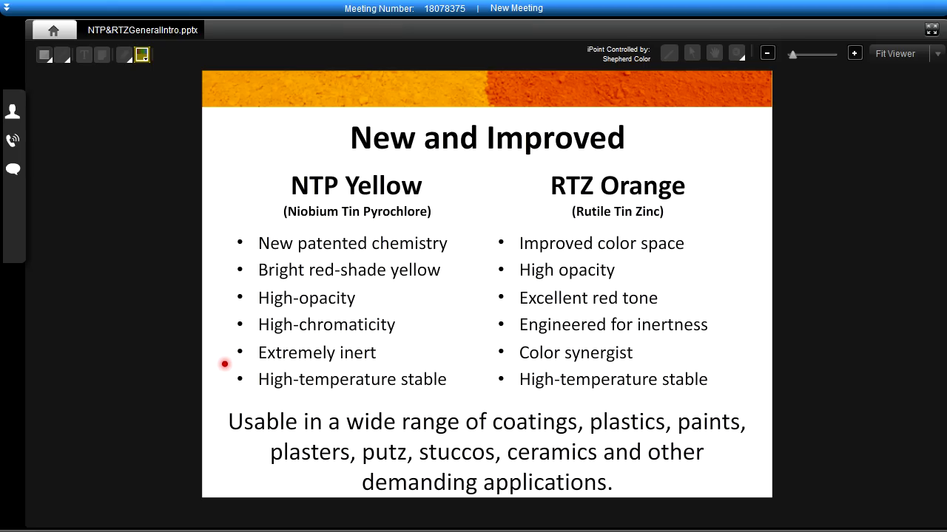
pyautogui.moveTo(273, 378)
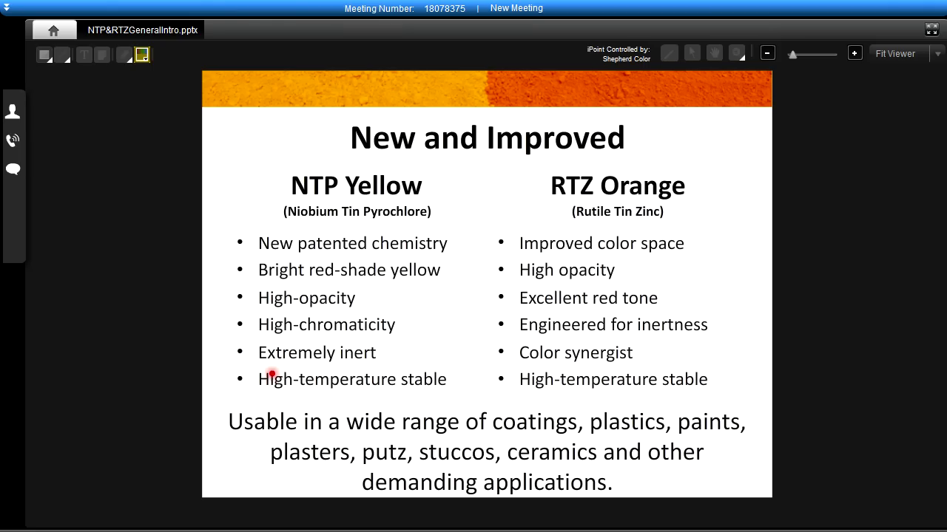
pyautogui.moveTo(493, 246)
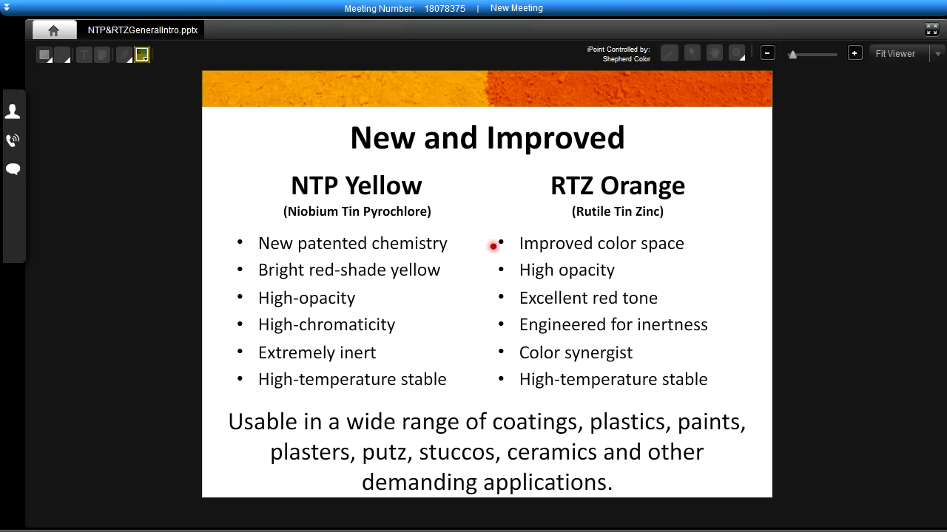
pyautogui.moveTo(483, 244)
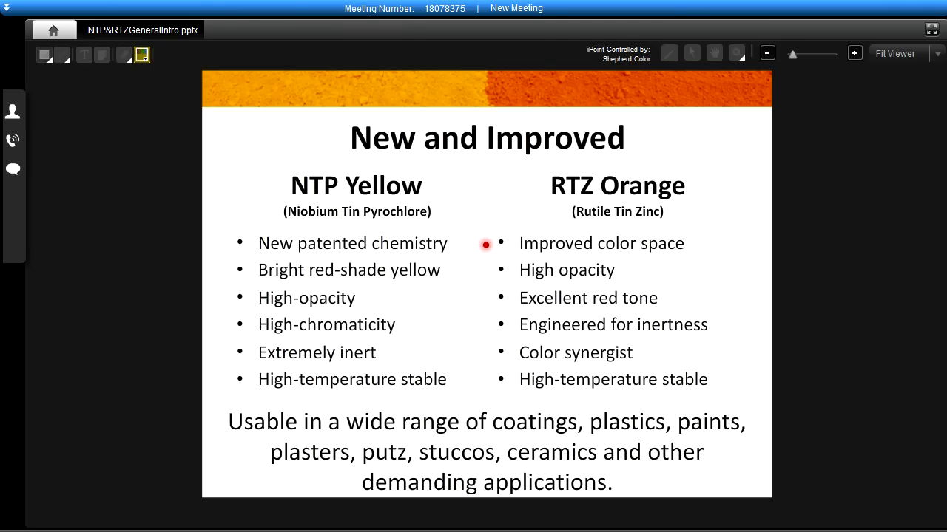
pyautogui.moveTo(486, 272)
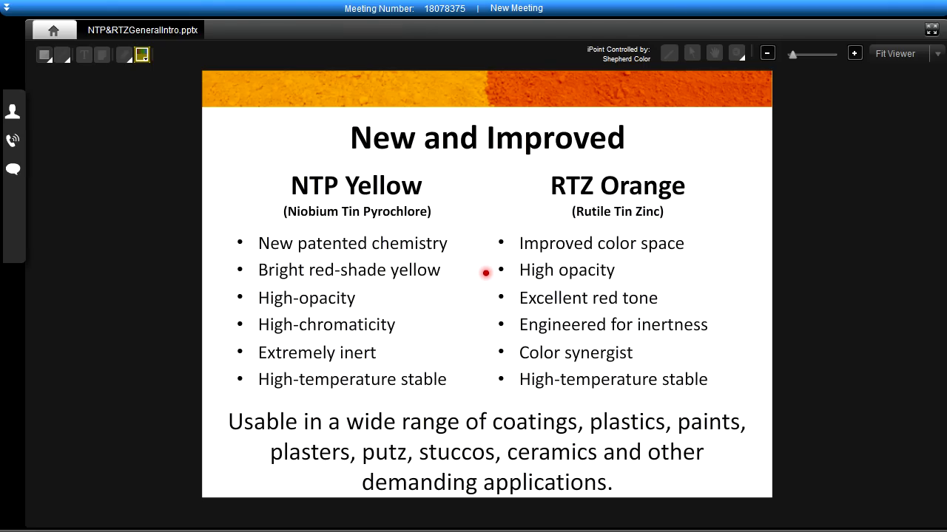
pyautogui.moveTo(485, 298)
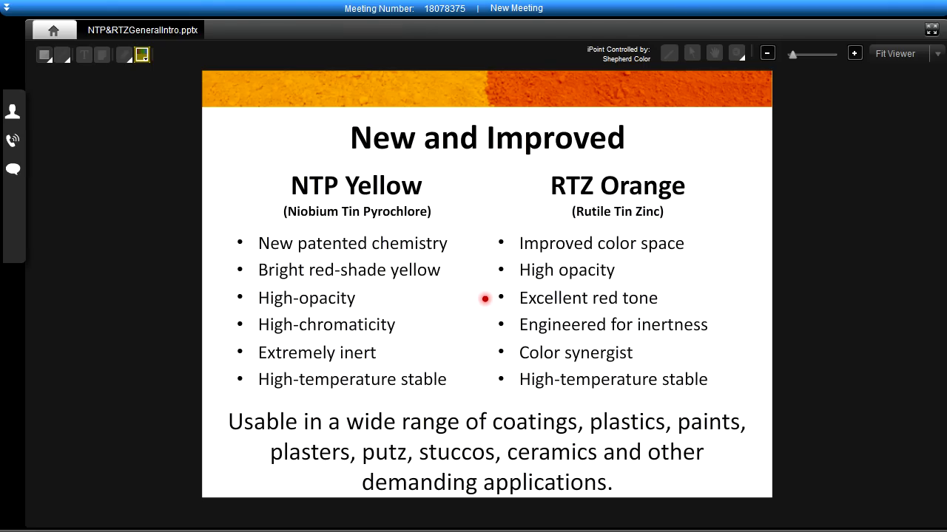
pyautogui.moveTo(485, 325)
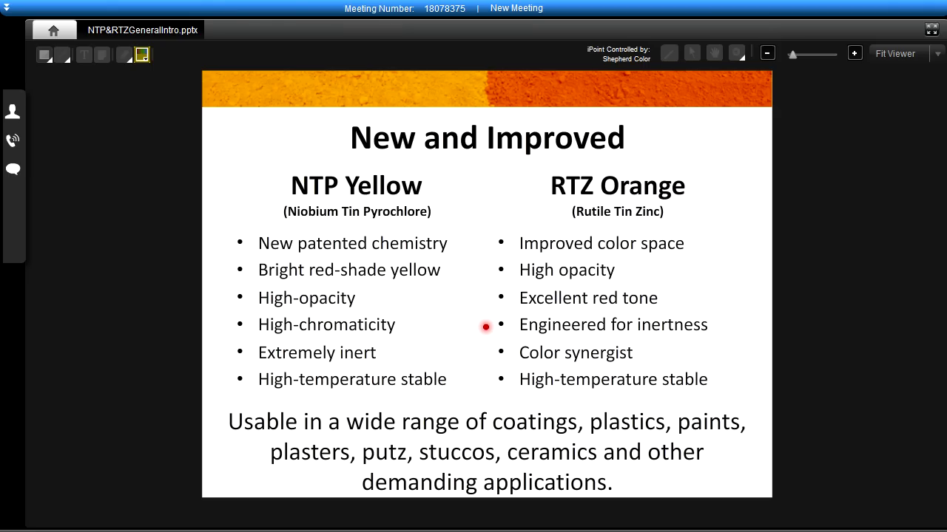
pyautogui.moveTo(485, 352)
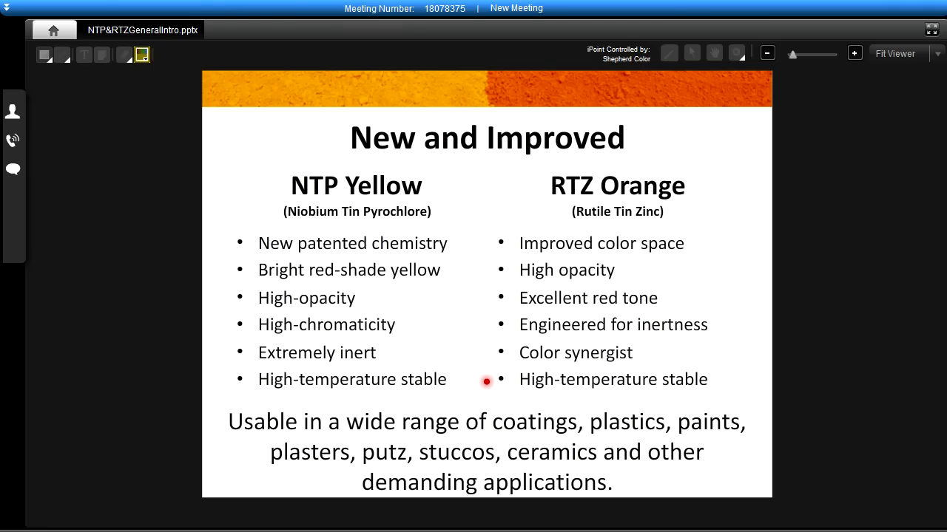
pyautogui.moveTo(485, 375)
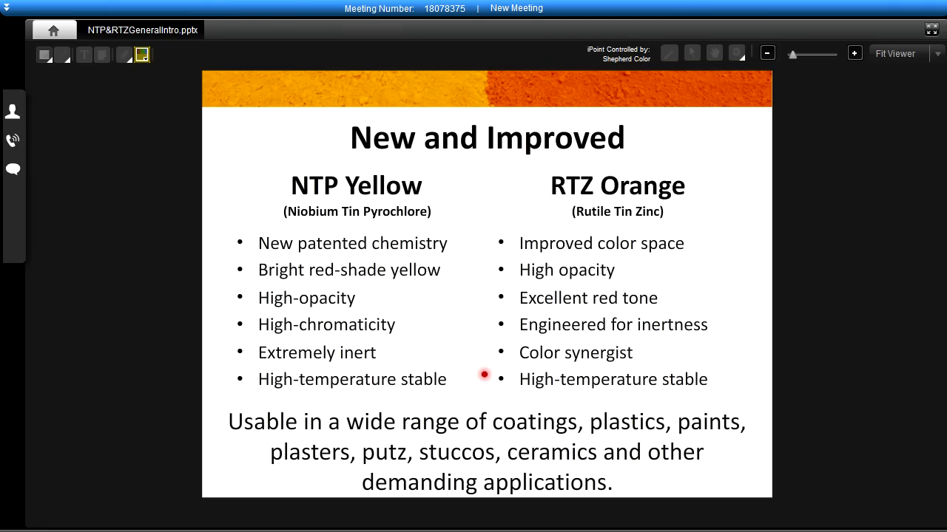
pyautogui.moveTo(482, 374)
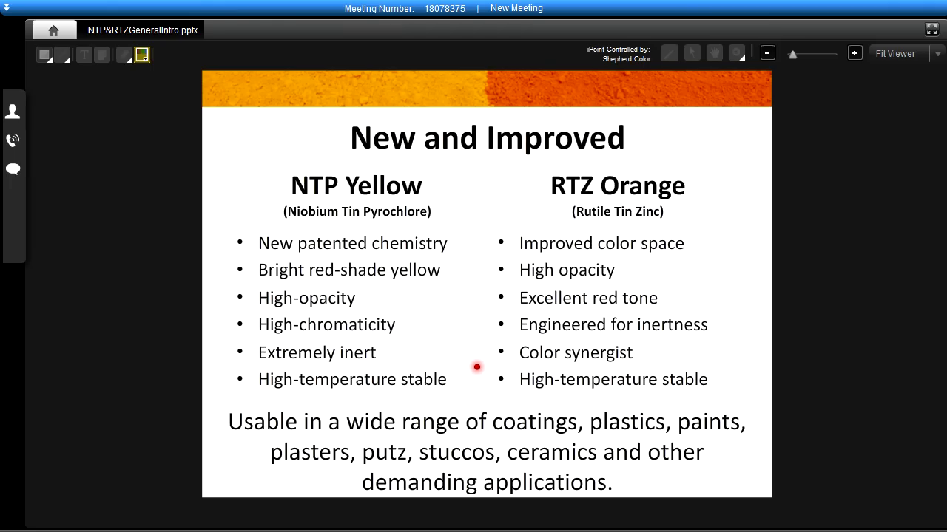
pyautogui.moveTo(502, 392)
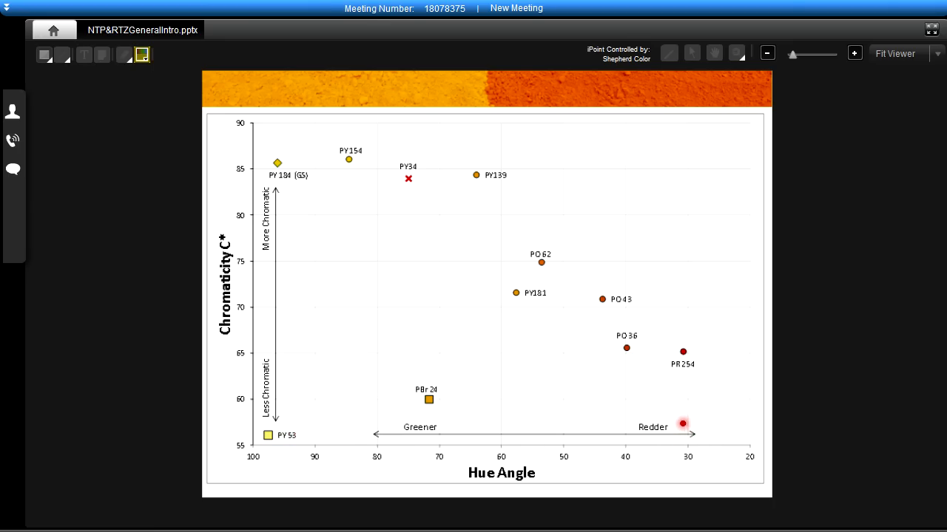
# - Trace the iPoint pointer over the Chromaticity C* vs Hue Angle data points, including PY 227 and PY 216
pyautogui.moveTo(685, 422); pyautogui.dragTo(355, 424)
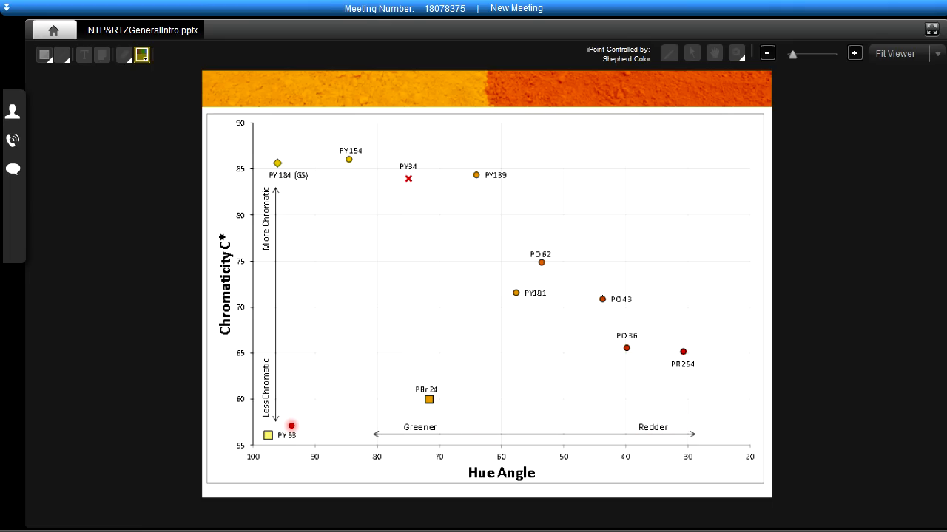
pyautogui.moveTo(294, 426); pyautogui.dragTo(291, 237)
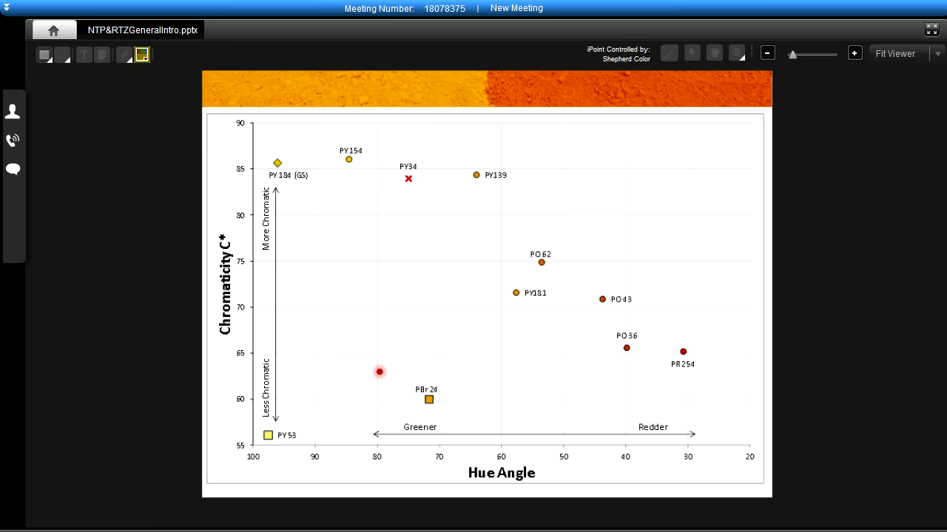
pyautogui.moveTo(377, 372); pyautogui.dragTo(458, 386)
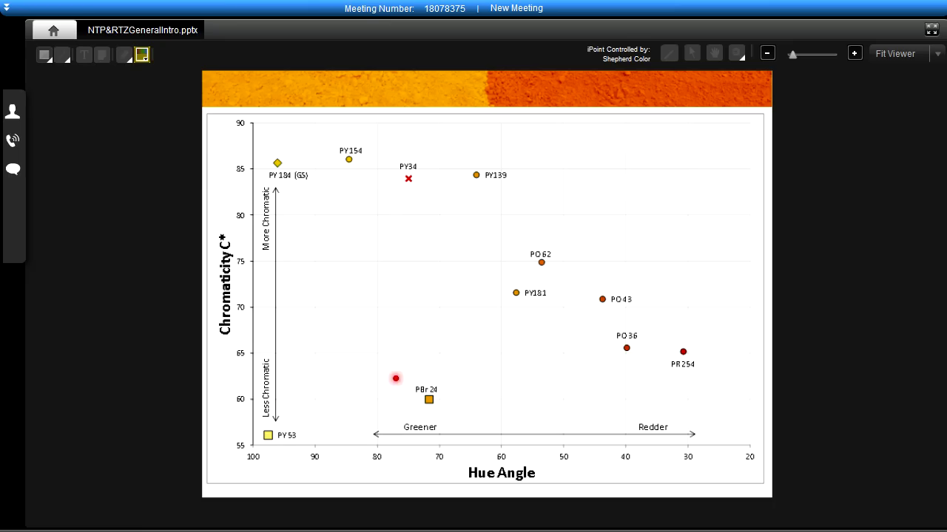
pyautogui.moveTo(394, 378); pyautogui.dragTo(292, 163)
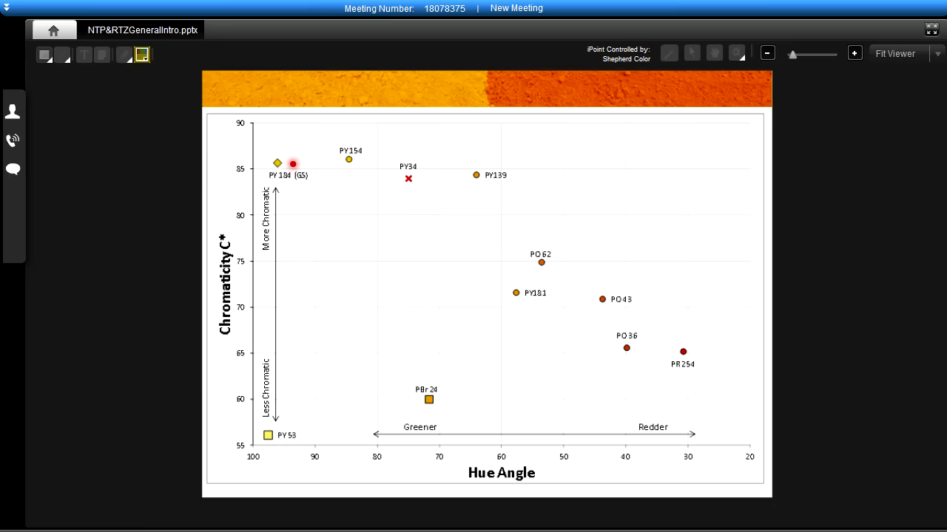
pyautogui.moveTo(295, 162); pyautogui.dragTo(287, 142)
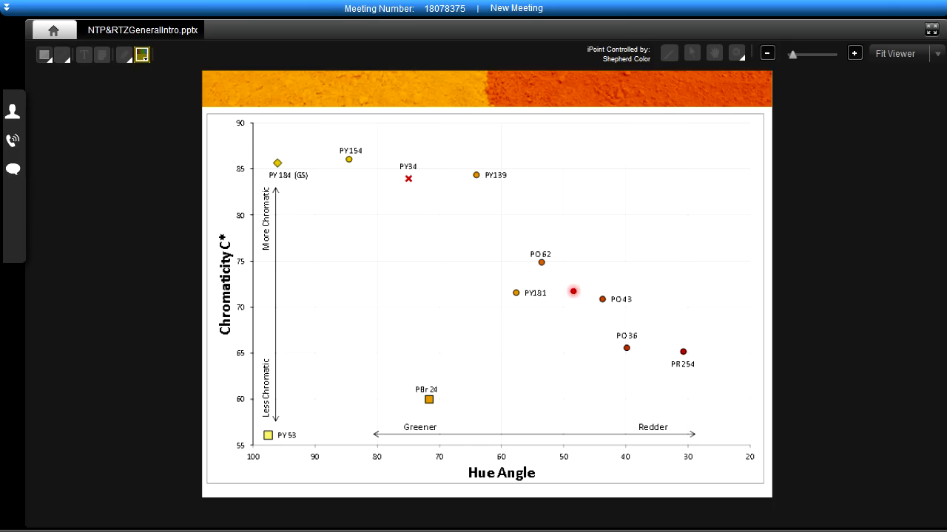
pyautogui.moveTo(572, 291); pyautogui.dragTo(481, 242)
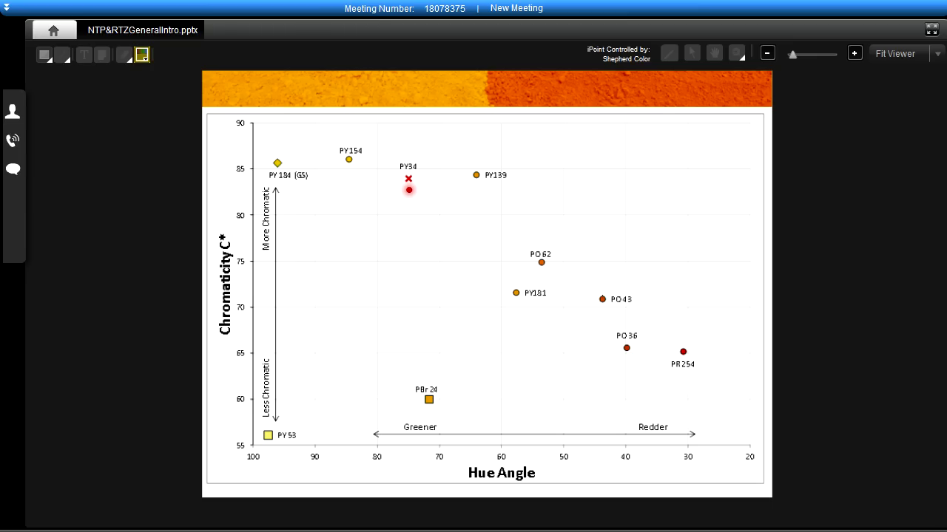
pyautogui.moveTo(409, 189); pyautogui.dragTo(457, 280)
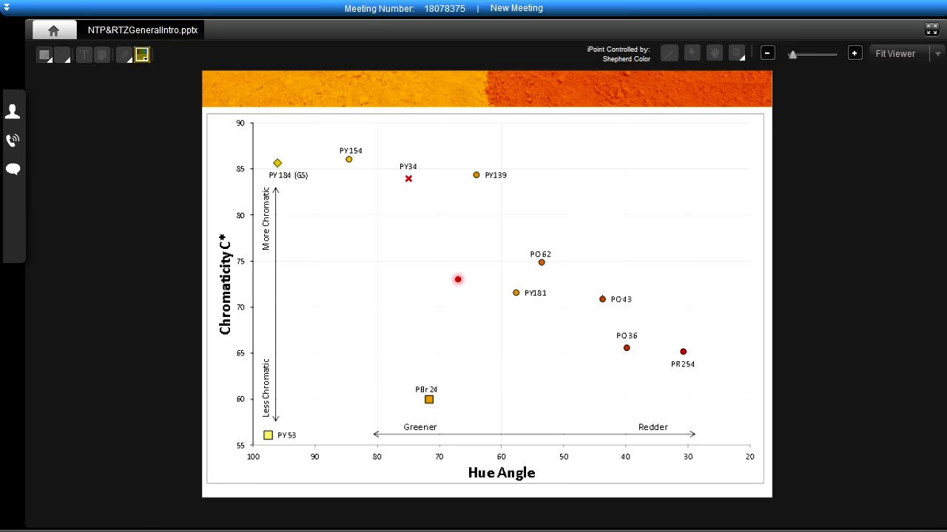
pyautogui.moveTo(457, 280); pyautogui.dragTo(499, 436)
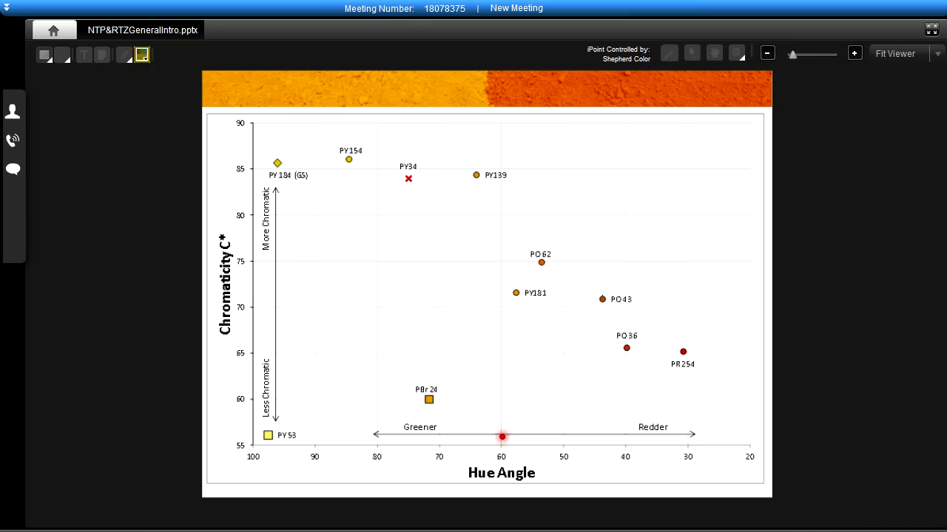
pyautogui.moveTo(500, 437); pyautogui.dragTo(499, 350)
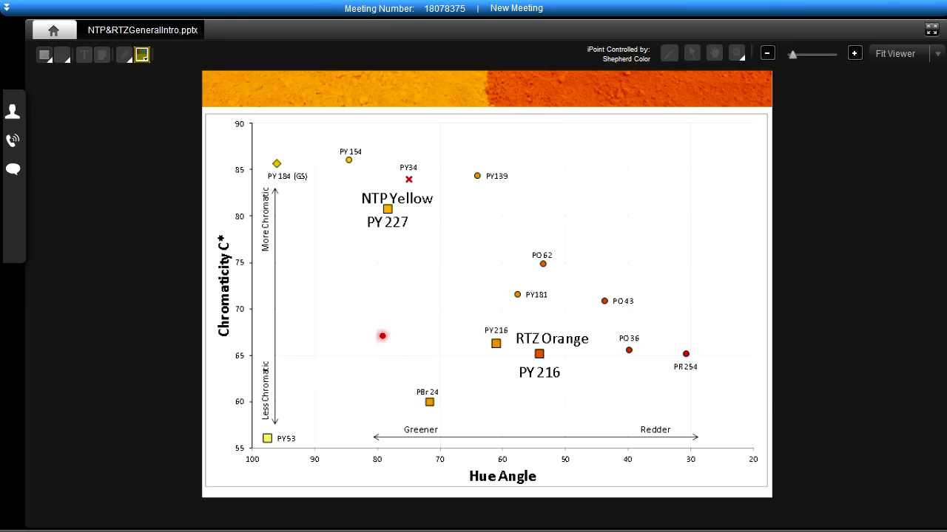
pyautogui.moveTo(403, 200)
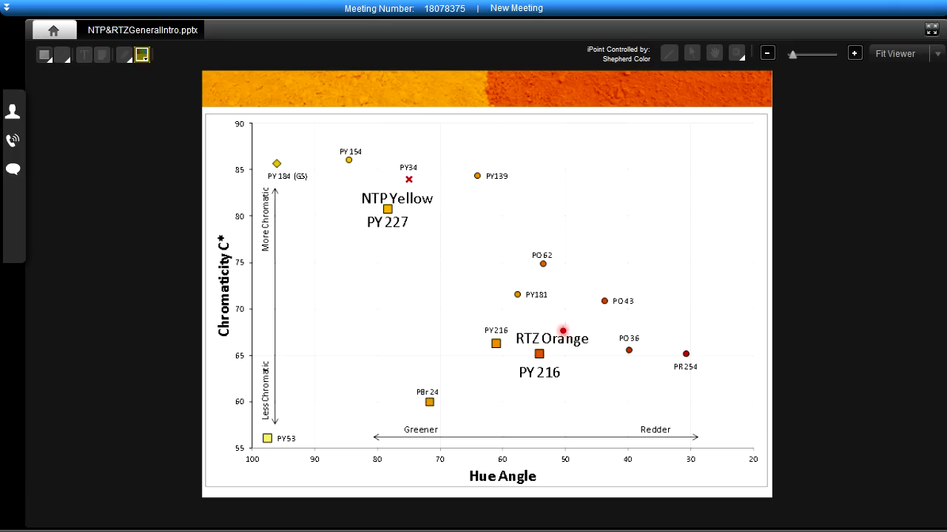
pyautogui.moveTo(573, 340)
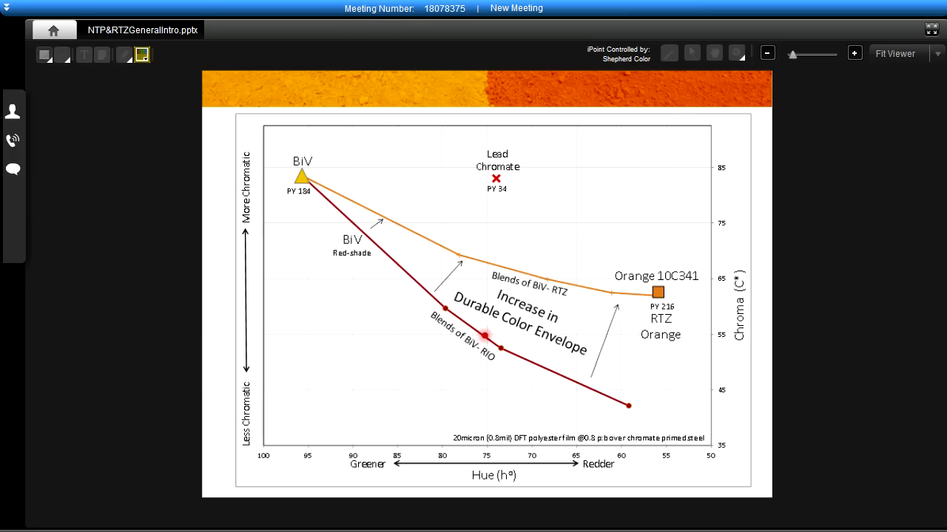
# - Select the BiV–RTZ and BiV–RIO blend plot on the 'Increase in Durable Color Envelope' slide
pyautogui.click(292, 179)
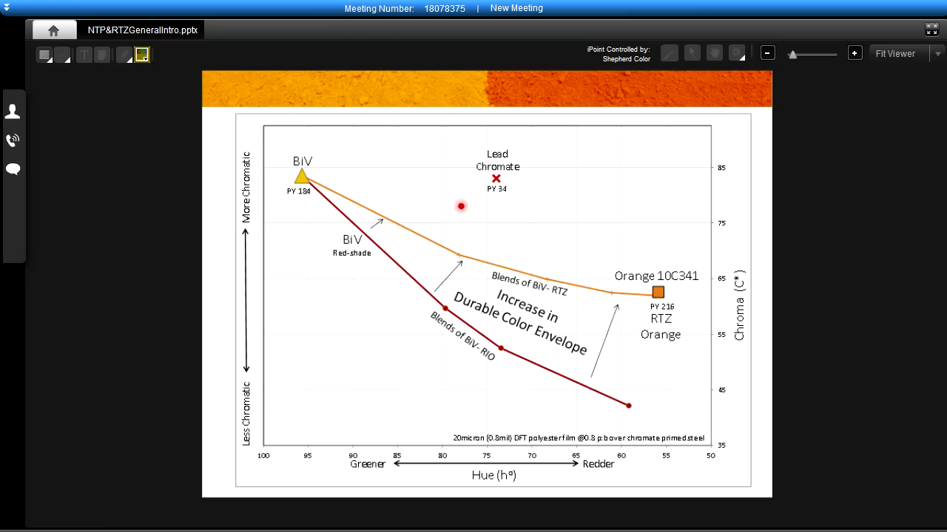
pyautogui.moveTo(570, 283)
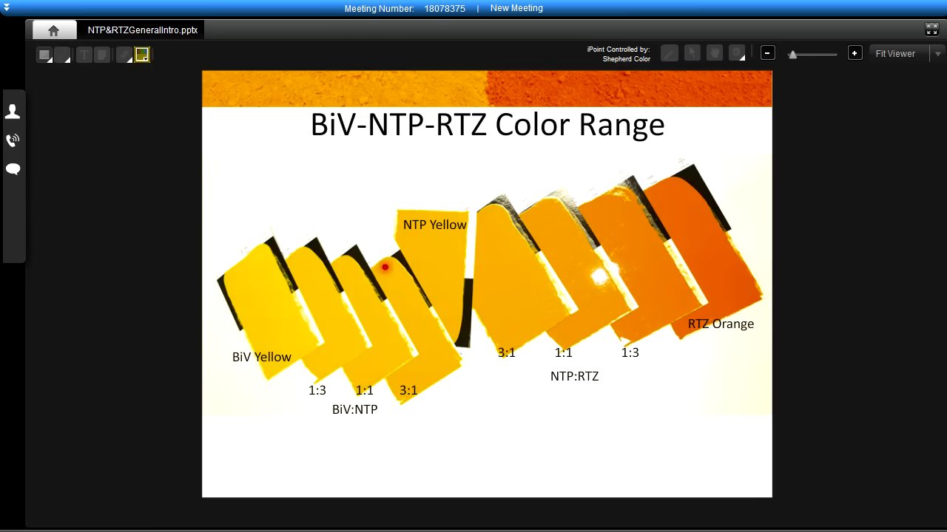
pyautogui.moveTo(429, 239)
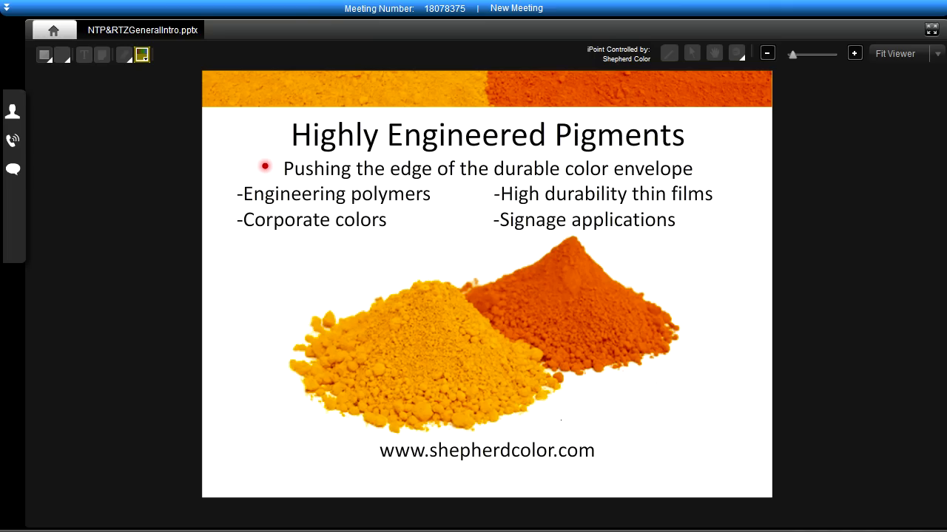
pyautogui.moveTo(211, 182)
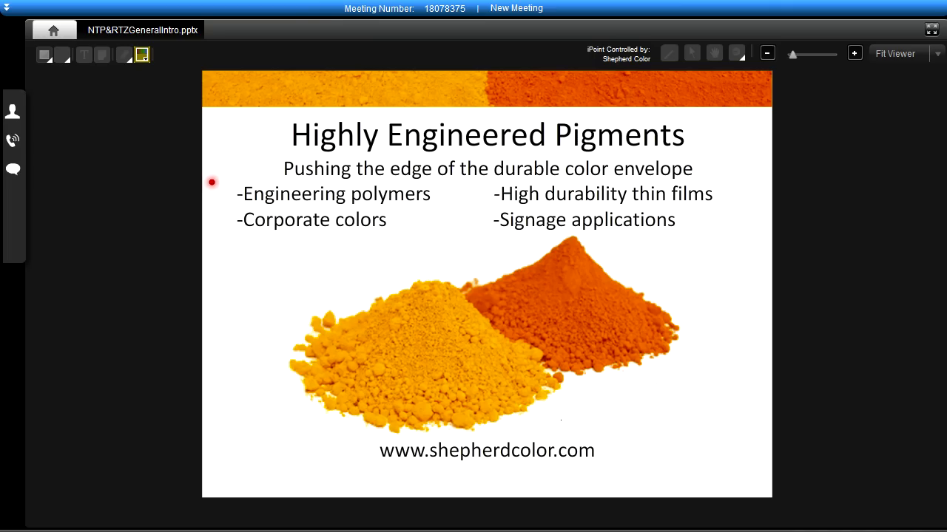
pyautogui.moveTo(219, 195)
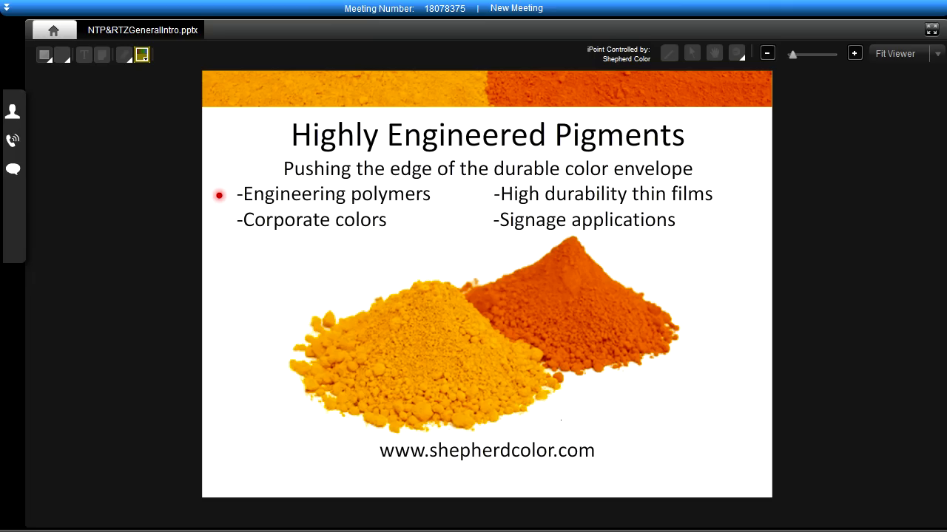
pyautogui.moveTo(224, 225)
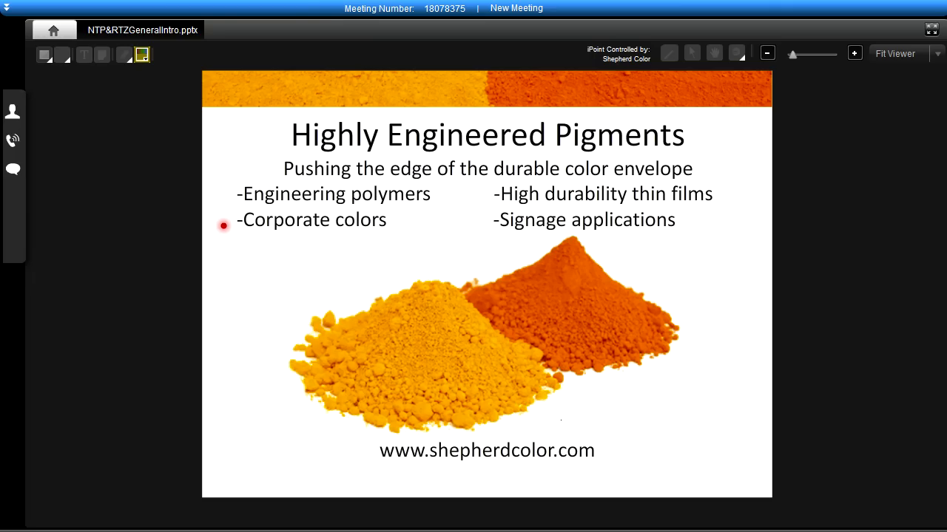
pyautogui.moveTo(224, 221)
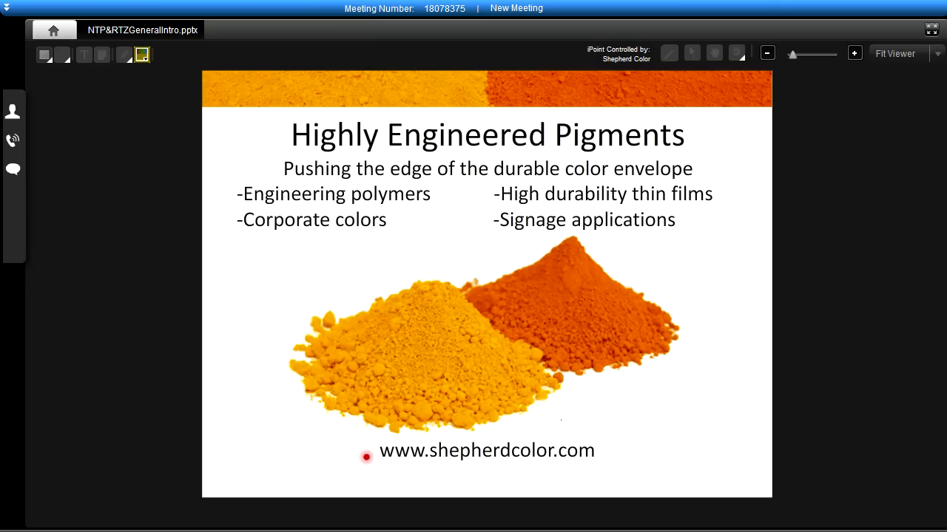
pyautogui.moveTo(869, 153)
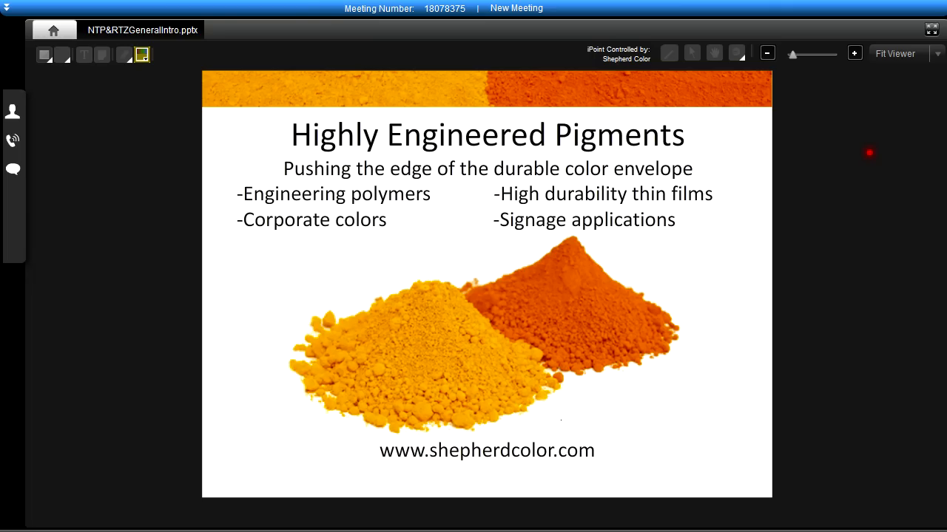